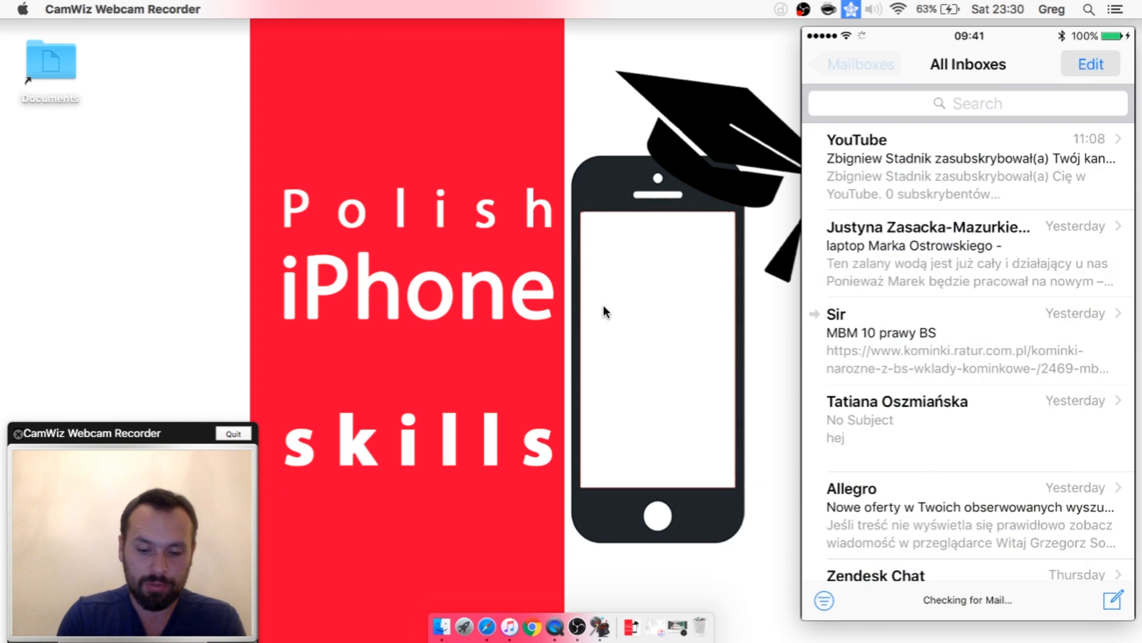
# Step: Return from All Inboxes to the Mailboxes list
pyautogui.click(852, 64)
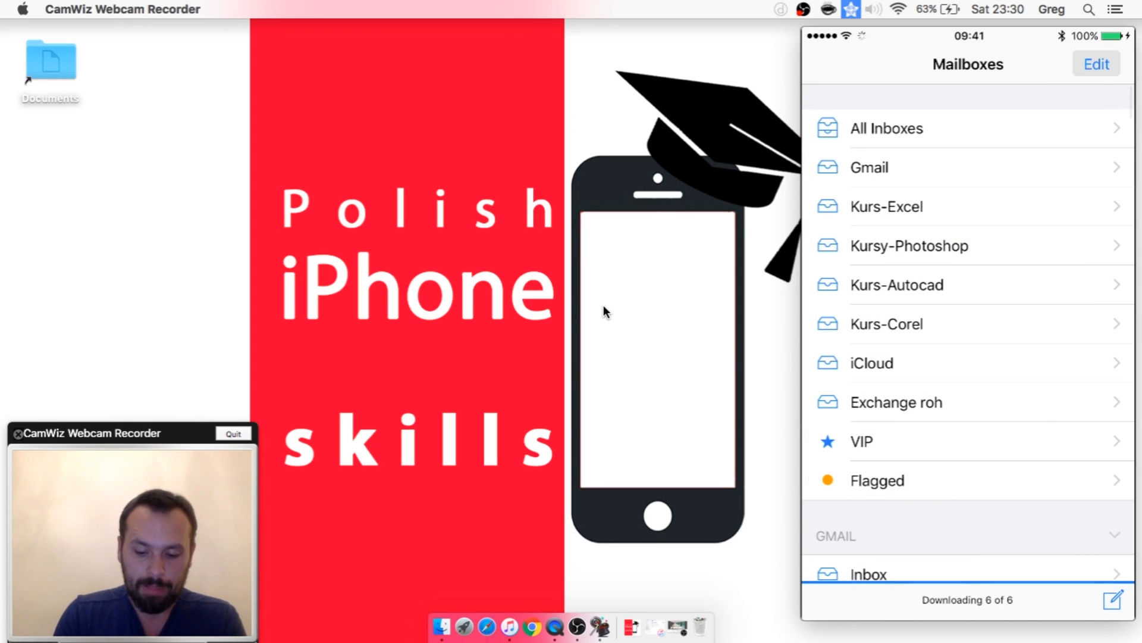
pyautogui.click(1111, 600)
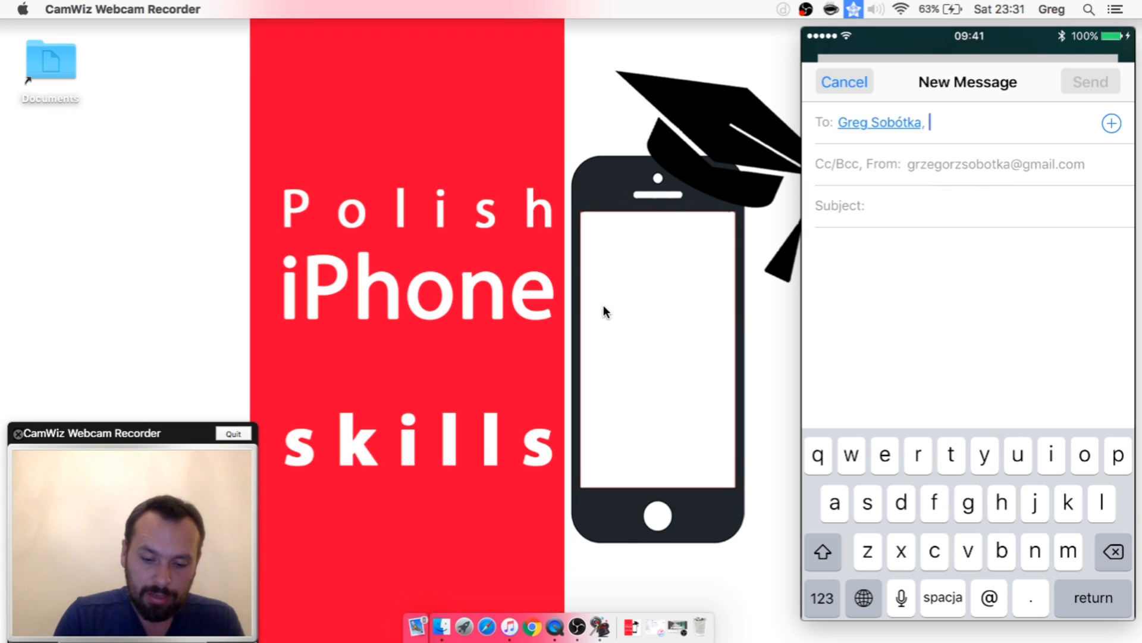
# Step: Select the Subject field of the draft and start dictation
pyautogui.click(911, 206)
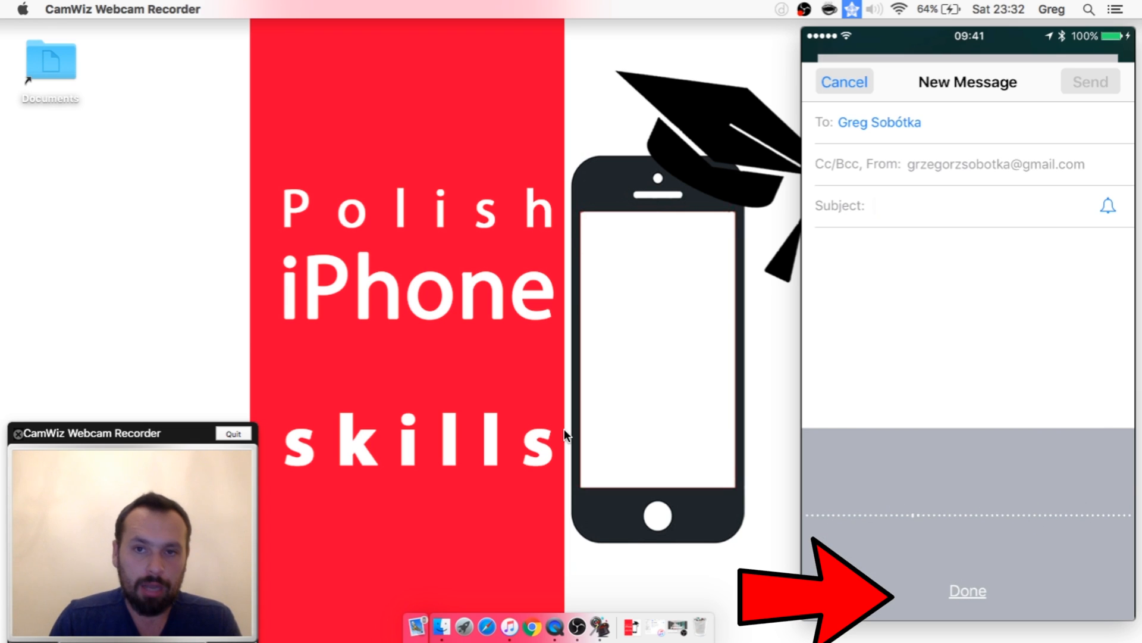
# Step: Dictate 'Hej' as the subject, then stop dictation
pyautogui.write('Hej')
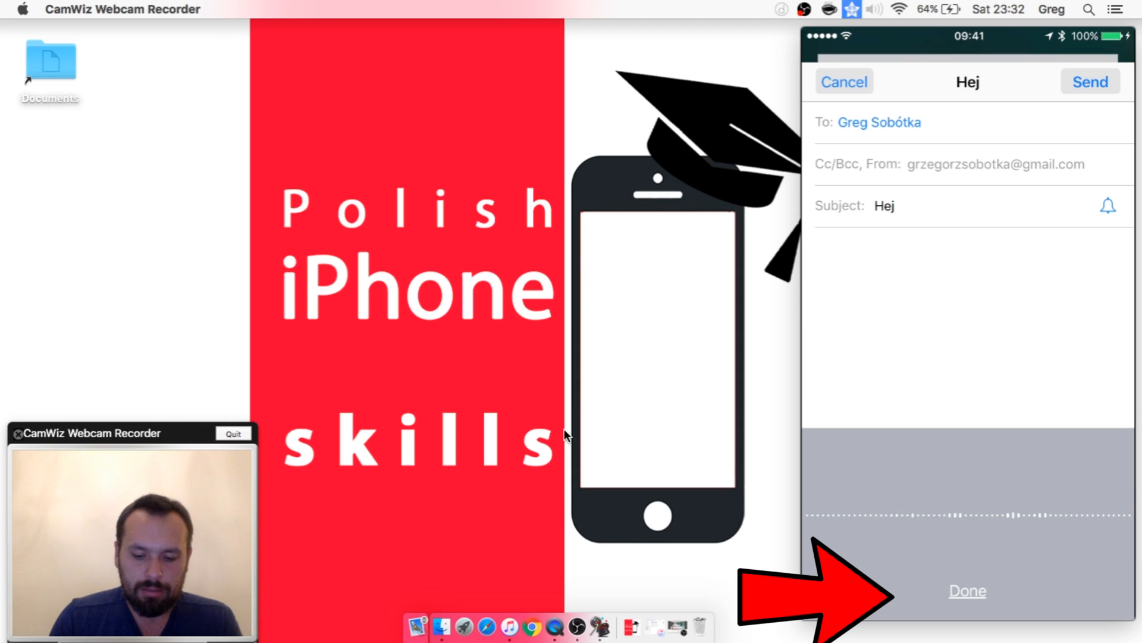
pyautogui.click(885, 205)
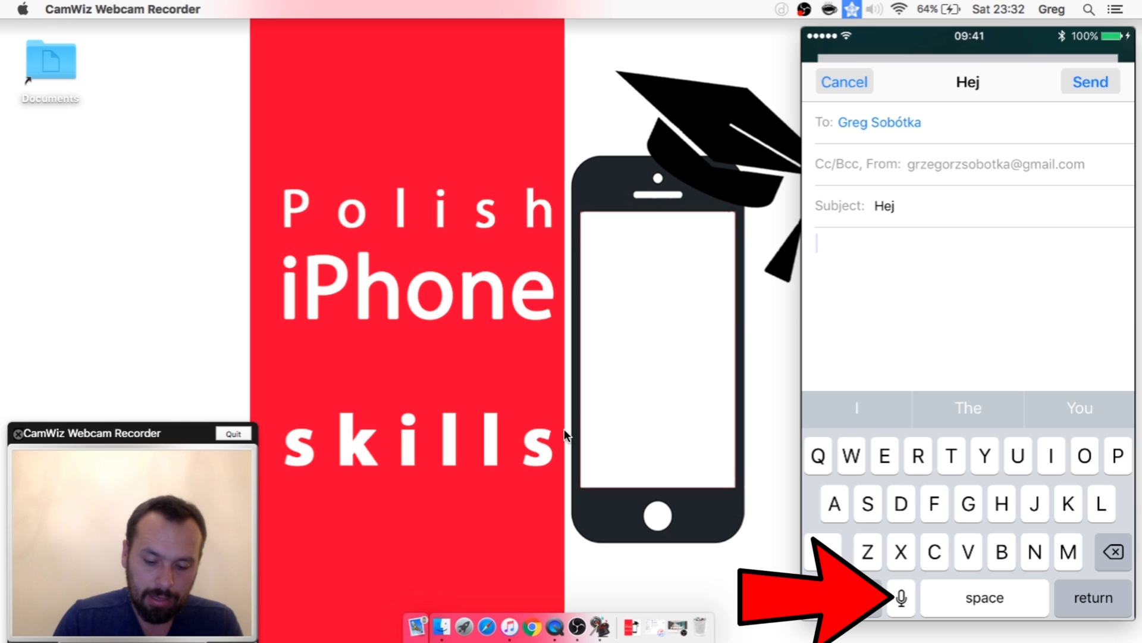
# Step: Turn on dictation in the empty message body
pyautogui.click(900, 598)
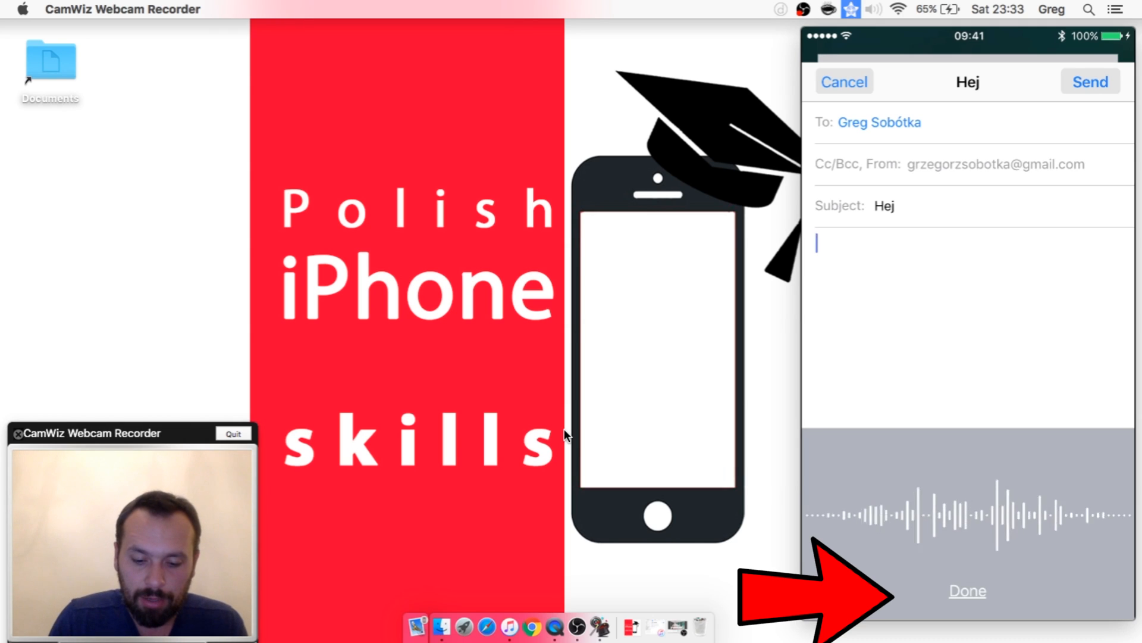
# Step: Dictate 'Hi how are you?' into the message body
pyautogui.write('Hi how are you')
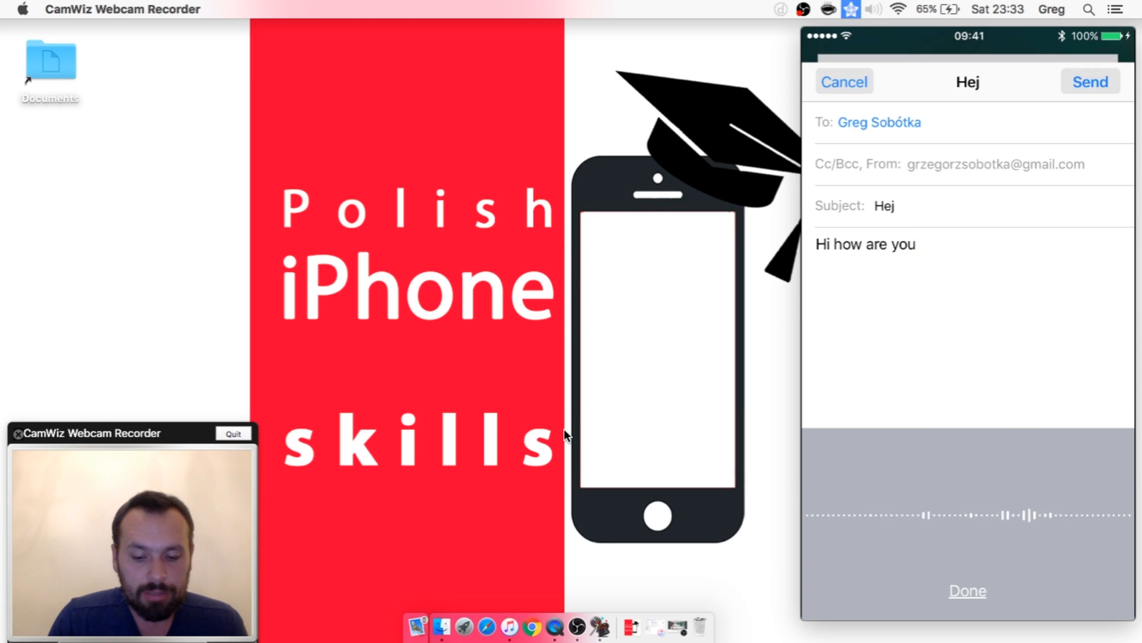
pyautogui.write('?')
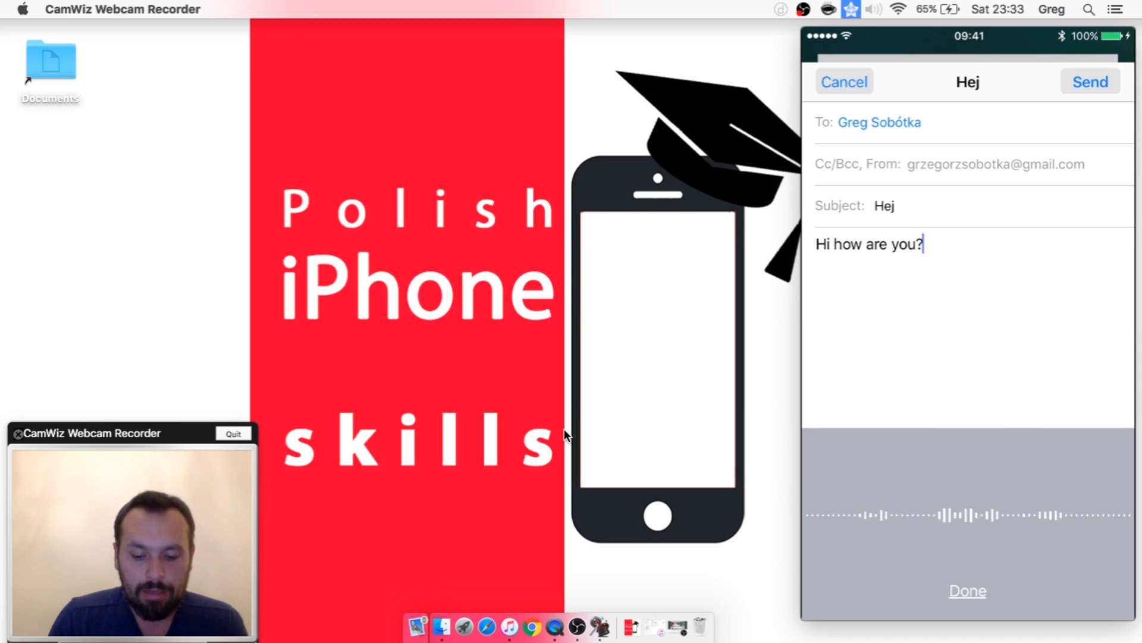